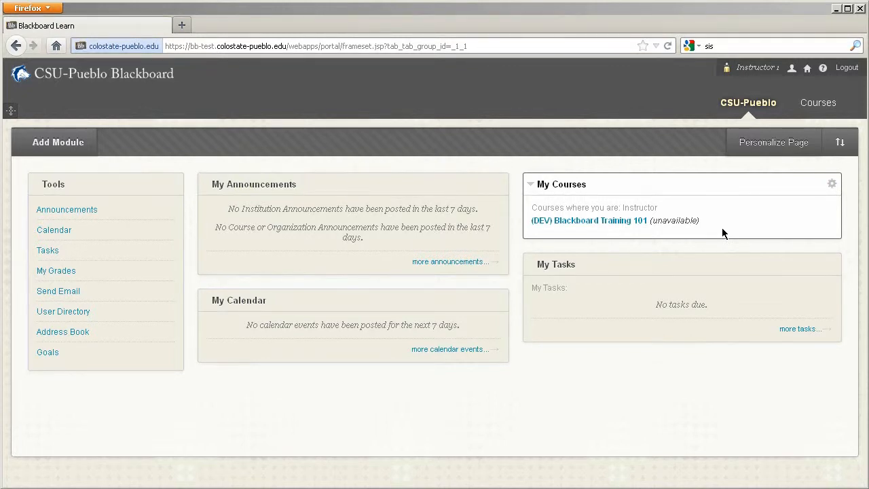
pyautogui.moveTo(597, 235)
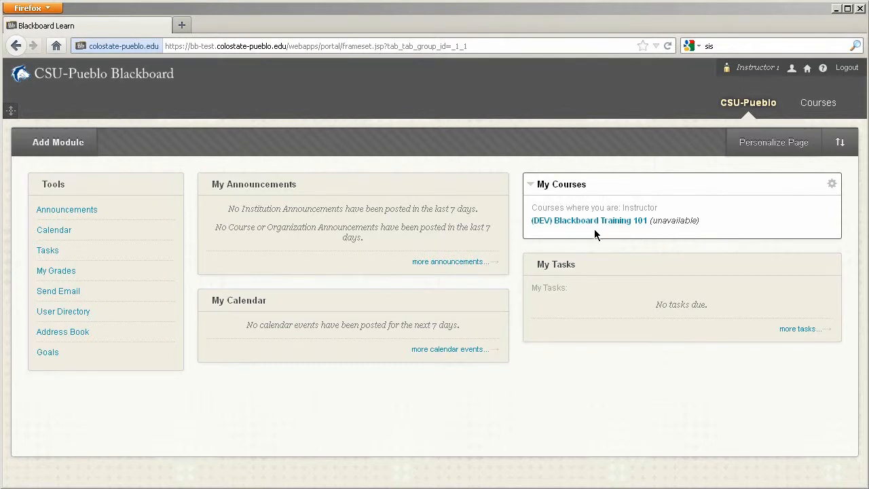
# - Enter the Blackboard Training 101 course and show its enrolled Users under Users and Groups
pyautogui.click(588, 220)
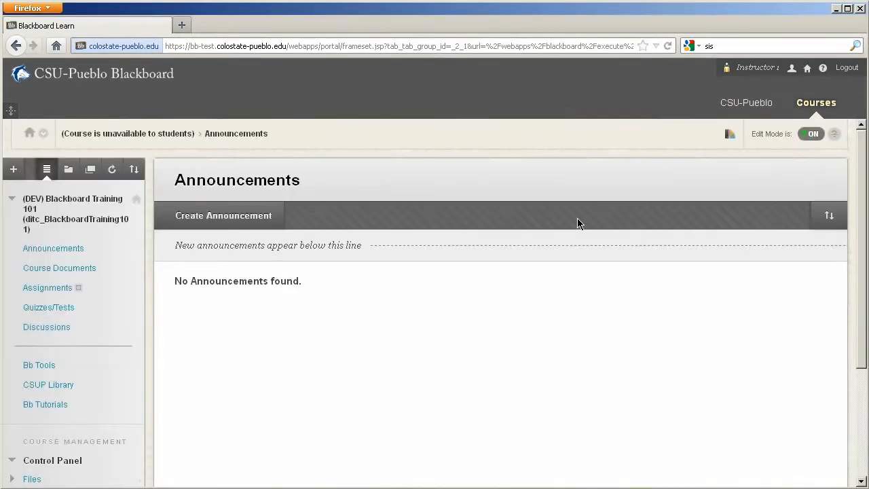
pyautogui.scroll(-3)
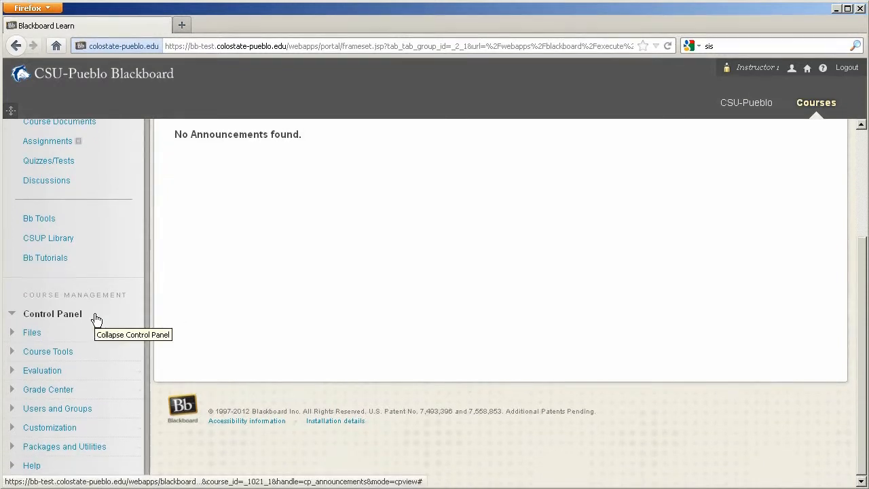
pyautogui.click(57, 407)
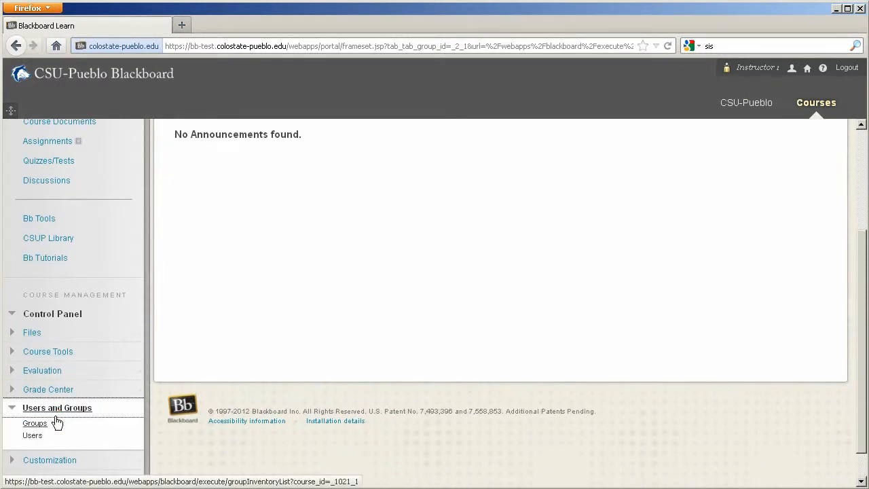
pyautogui.click(33, 435)
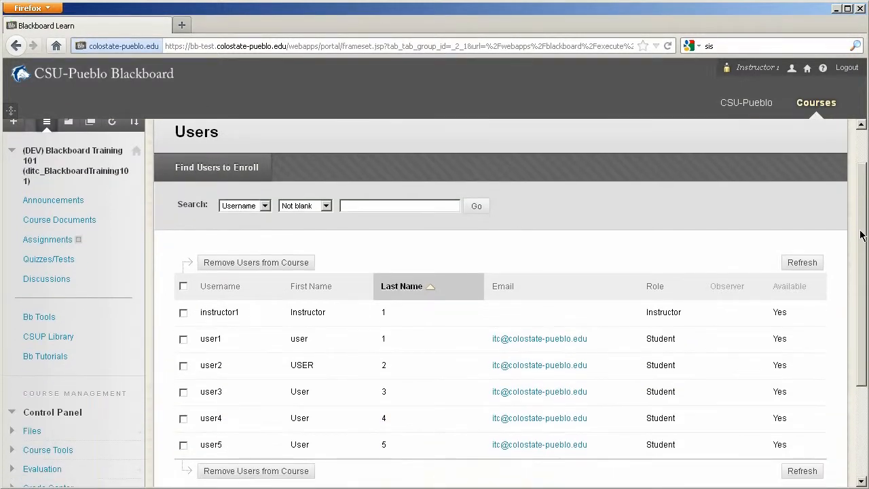
pyautogui.scroll(-3)
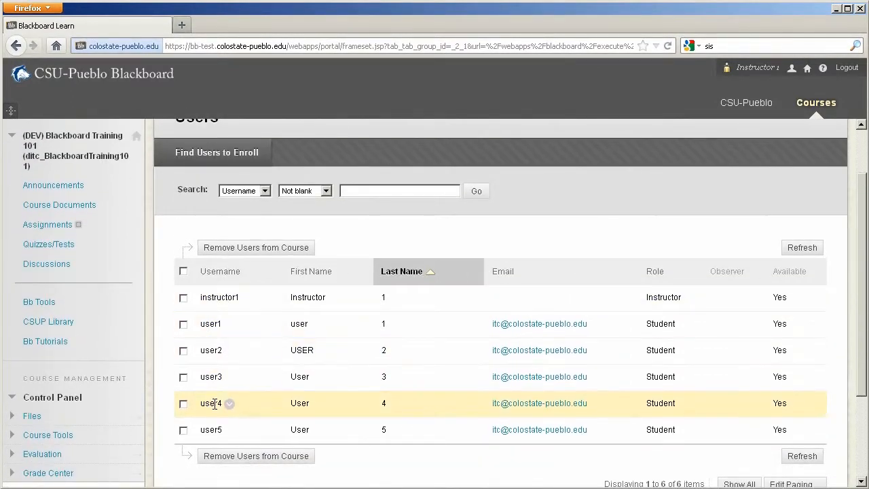
pyautogui.moveTo(168, 279)
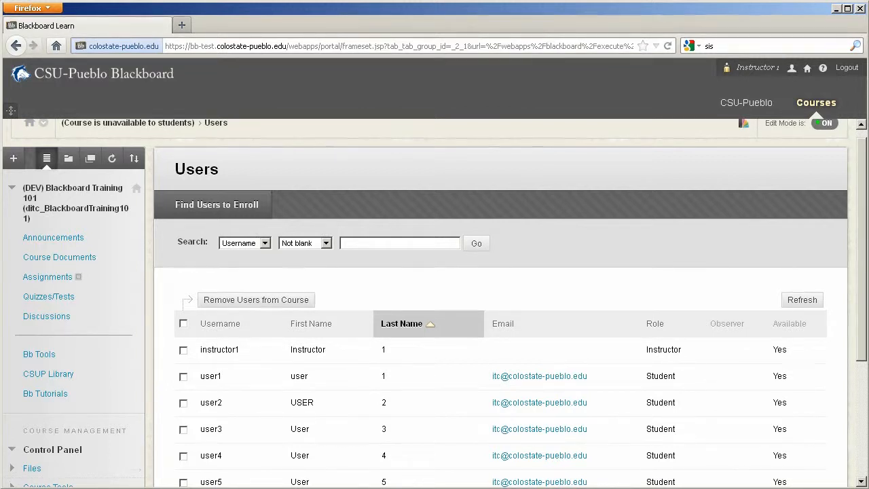
pyautogui.moveTo(342, 173)
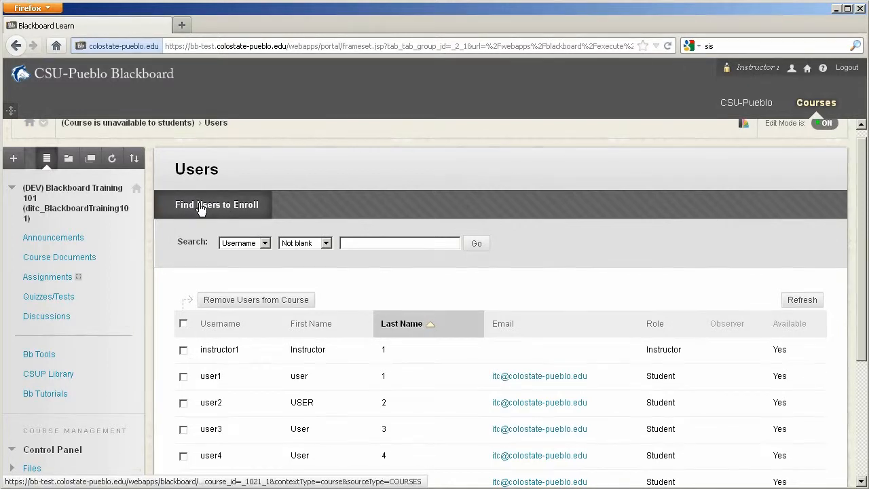
# - Start Find Users to Enroll, reaching the Add Enrollments form with an empty username
pyautogui.click(216, 204)
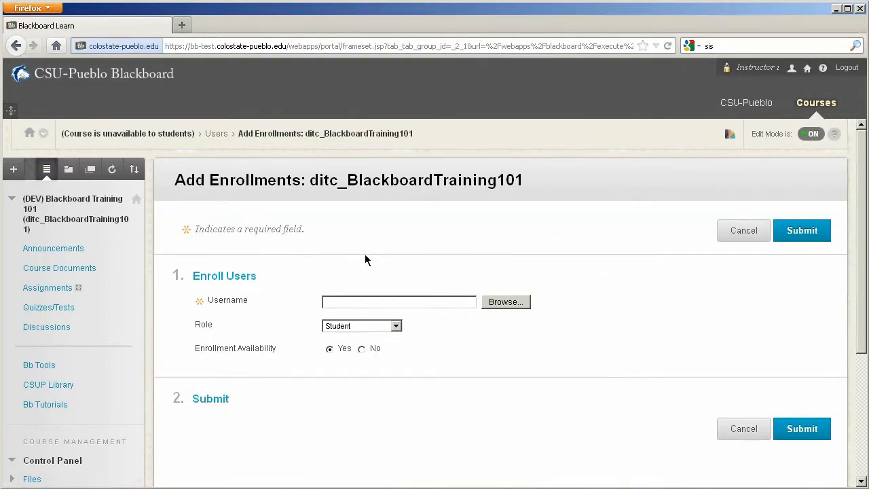
pyautogui.moveTo(375, 395)
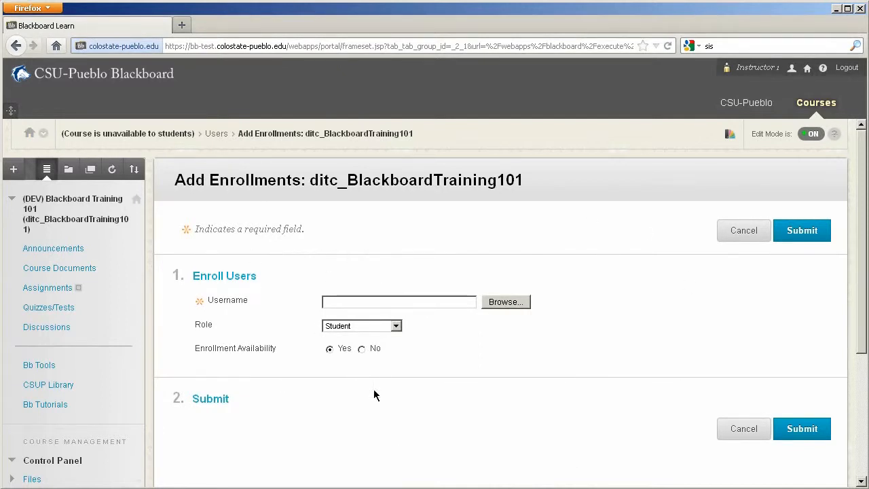
pyautogui.moveTo(480, 199)
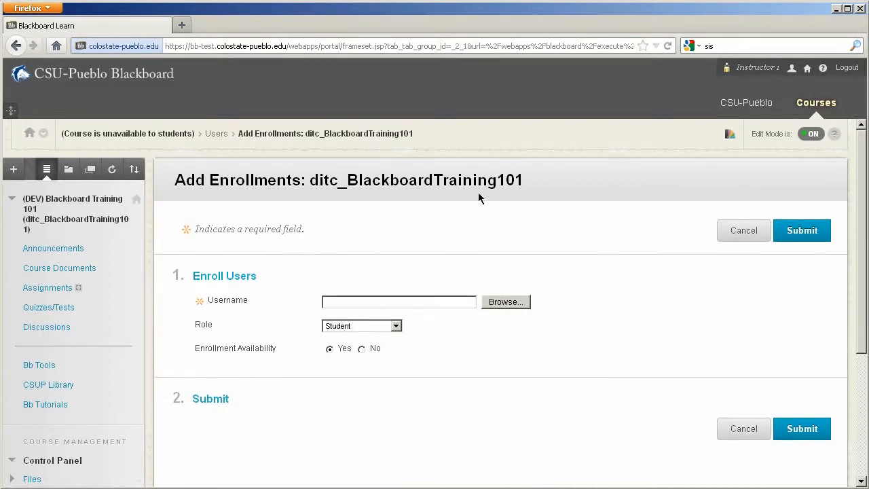
pyautogui.click(400, 301)
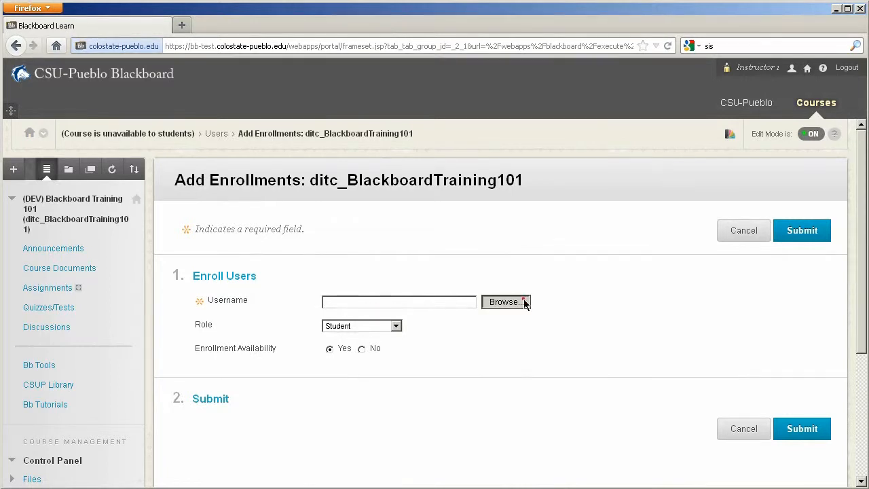
# - Browse the directory for First Name containing 'user', listing user10–user15 and user6
pyautogui.click(505, 301)
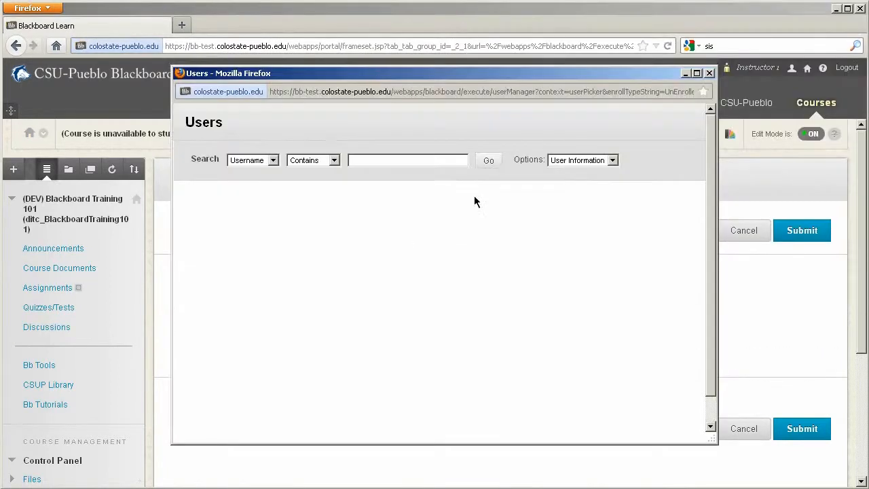
pyautogui.moveTo(342, 333)
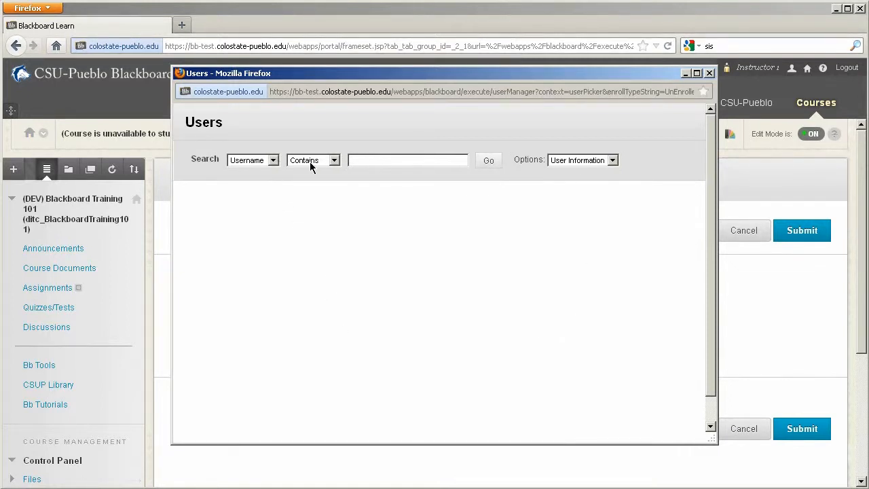
pyautogui.click(253, 160)
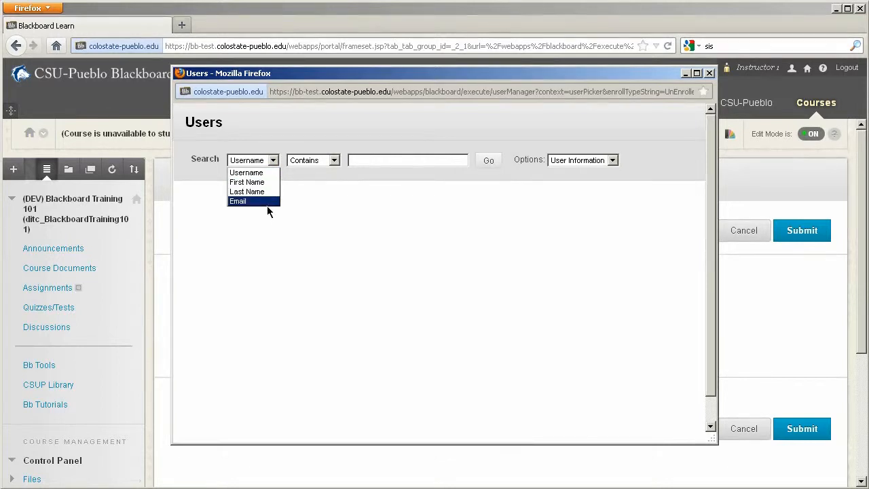
pyautogui.moveTo(247, 182)
pyautogui.write('u')
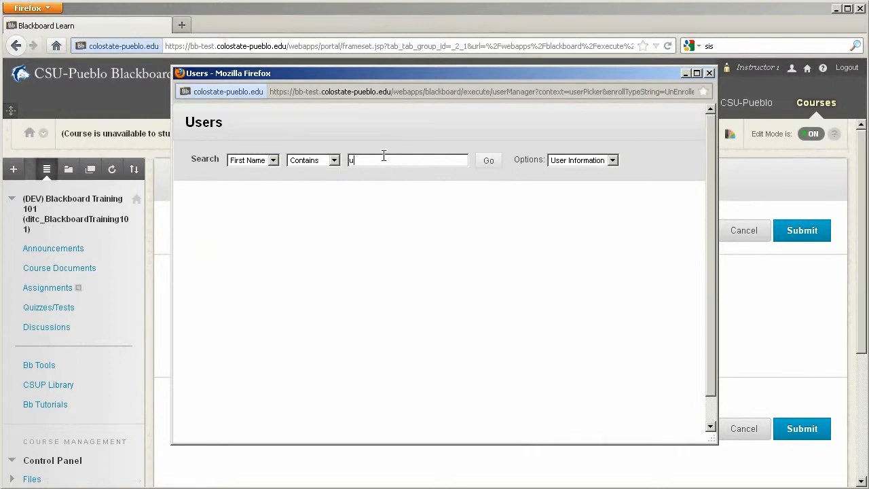
pyautogui.write('ser')
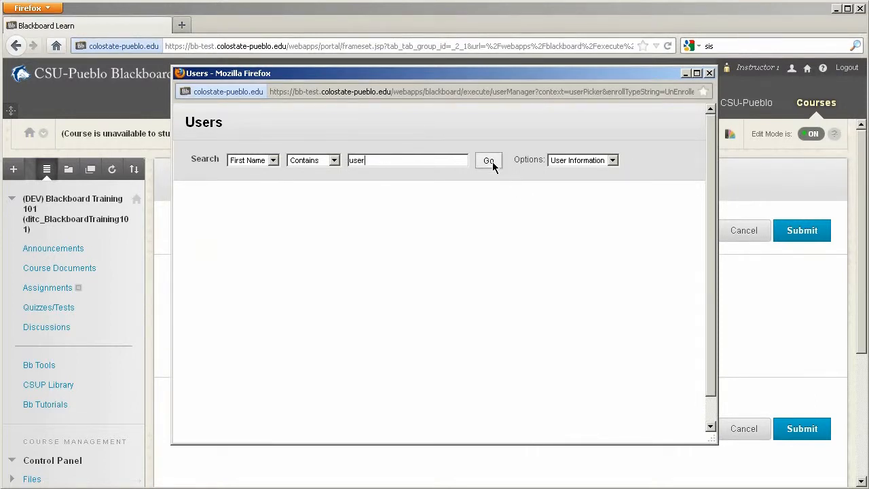
pyautogui.click(488, 160)
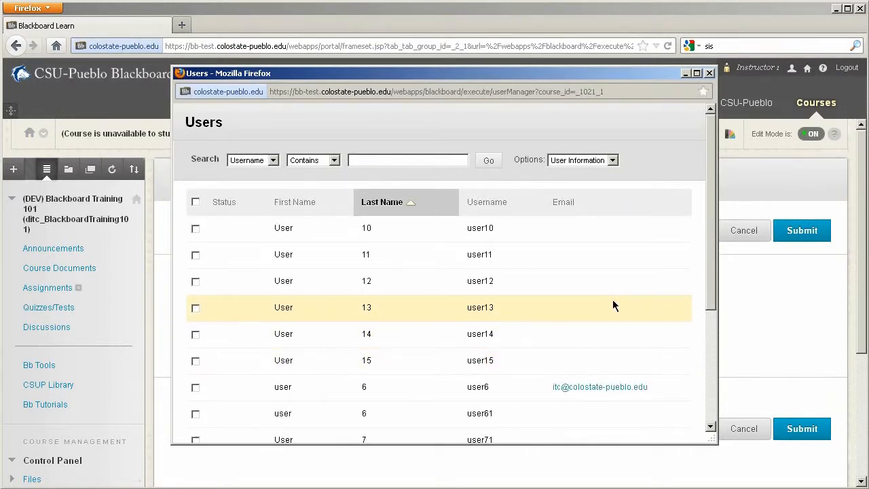
# - Select user6 from the results so it fills the enrollment form's username
pyautogui.scroll(-3)
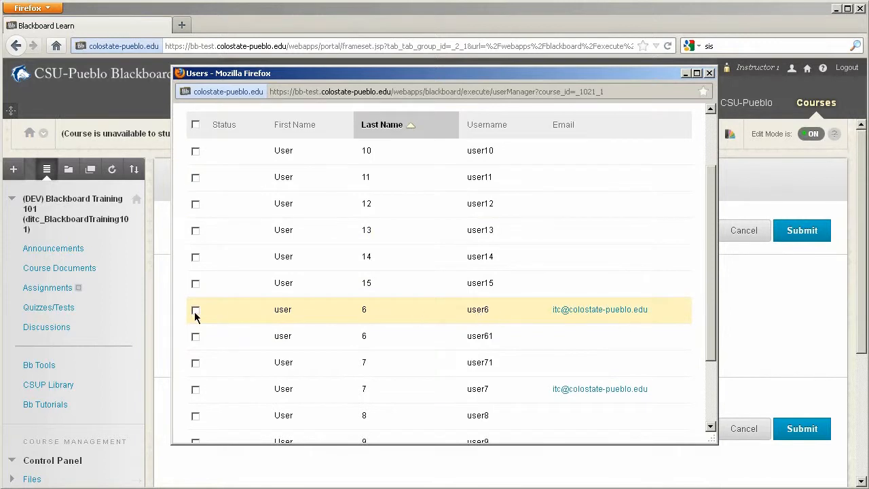
pyautogui.click(196, 310)
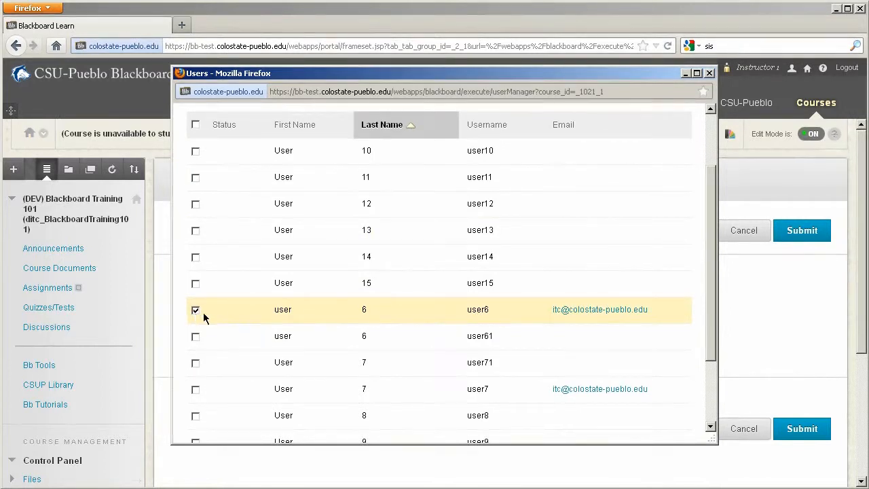
pyautogui.scroll(-3)
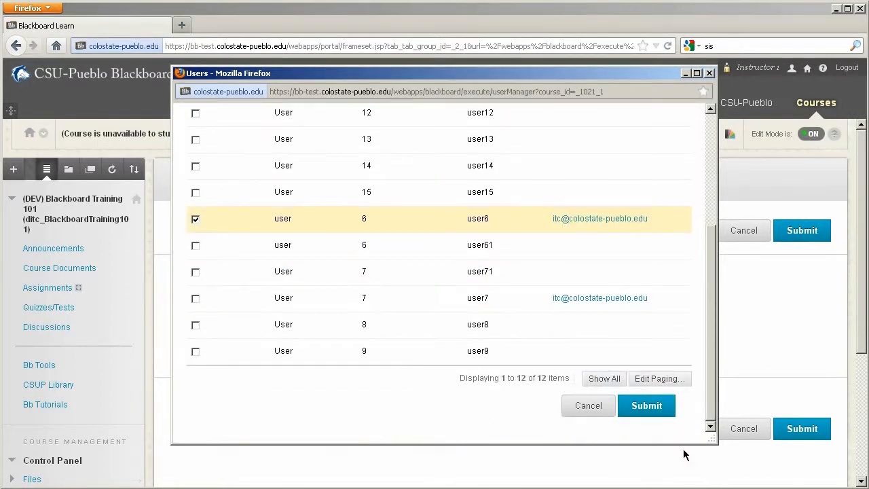
pyautogui.click(646, 405)
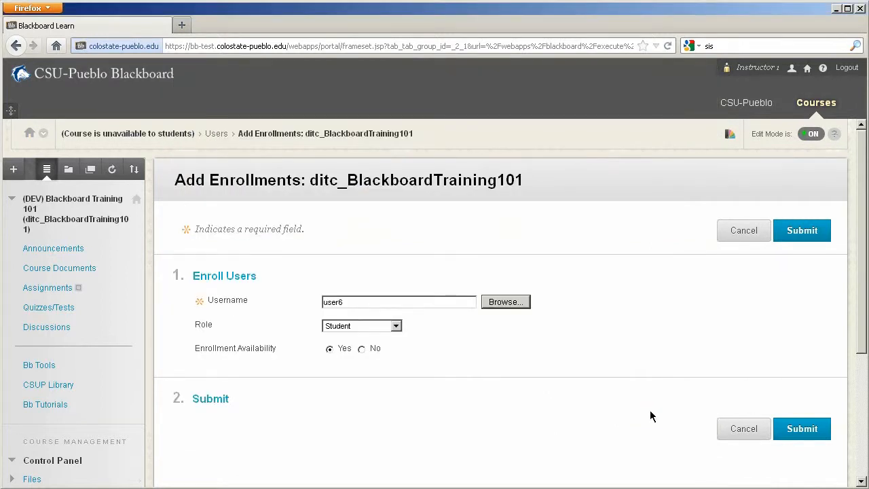
pyautogui.moveTo(353, 283)
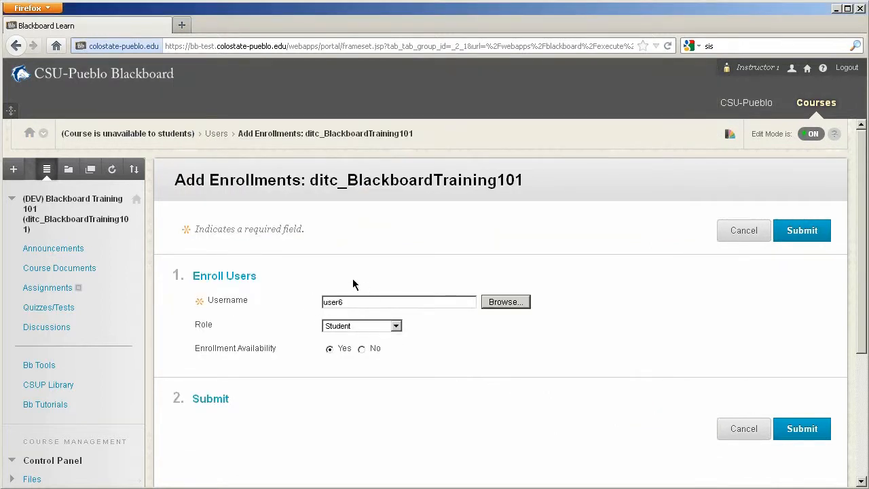
pyautogui.moveTo(274, 341)
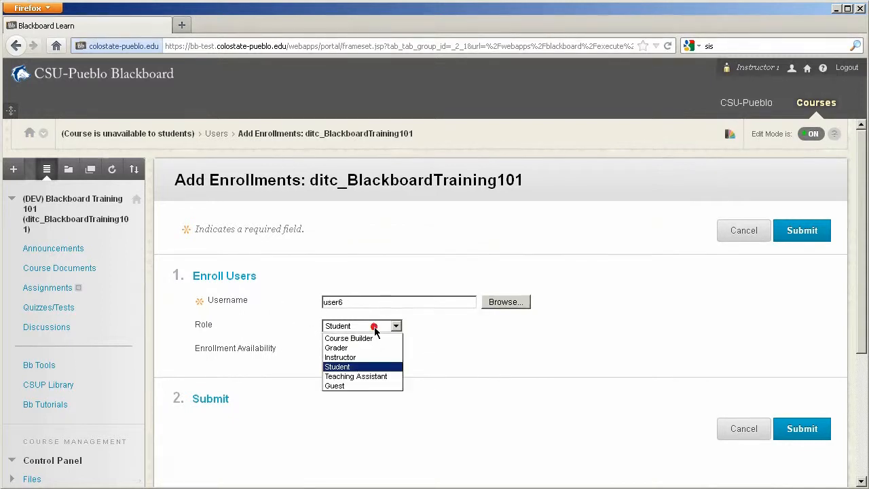
pyautogui.moveTo(358, 358)
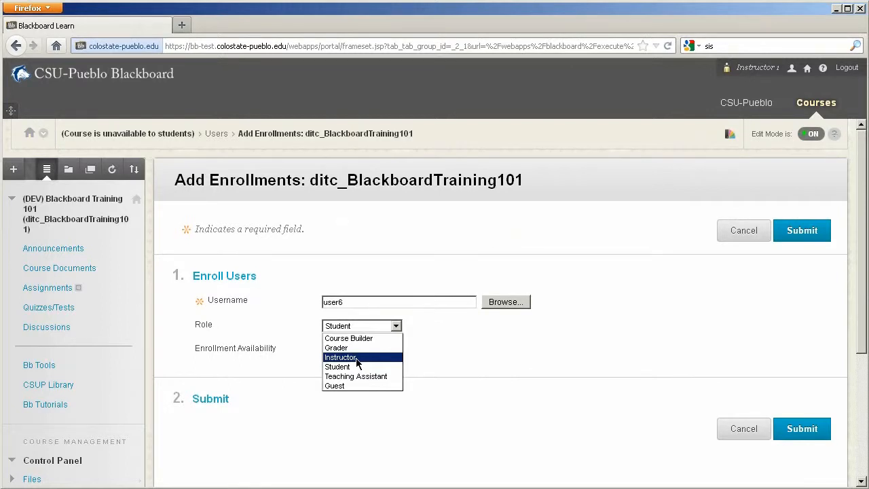
# - Keep the role as Student with availability Yes and submit user6's enrollment
pyautogui.click(337, 366)
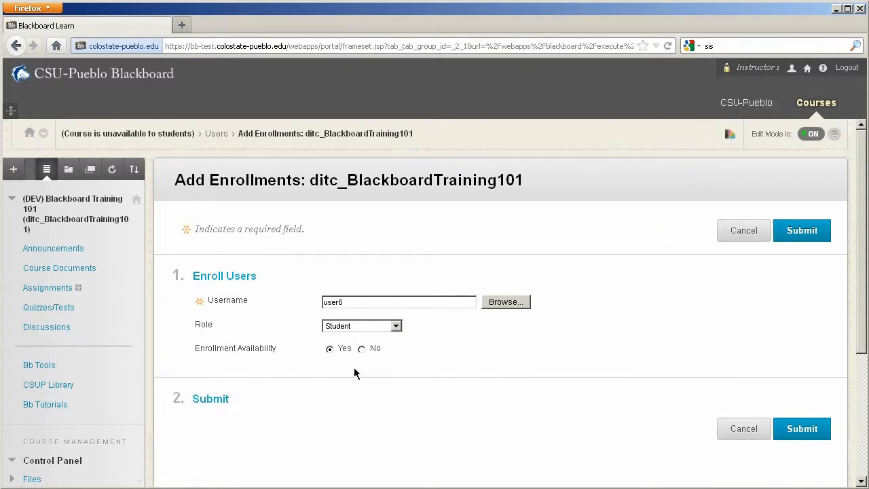
pyautogui.moveTo(380, 410)
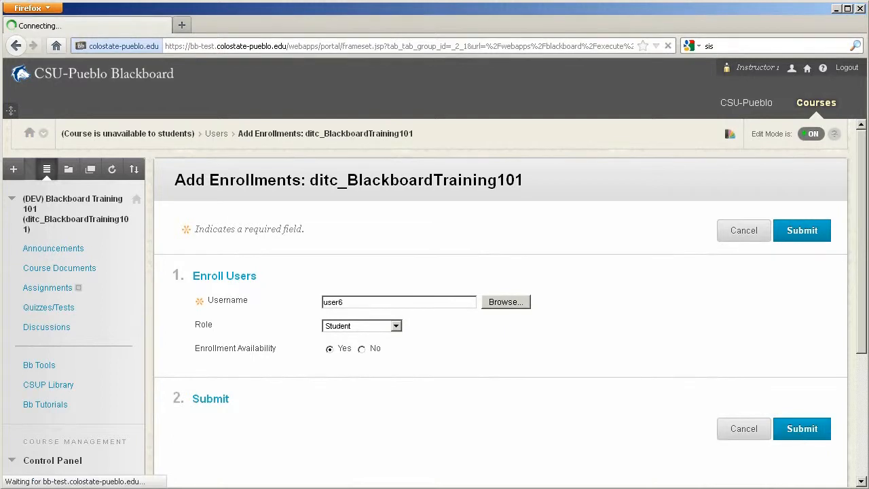
# - Verify the success message and user6 listed as a Student in the course Users list
pyautogui.click(801, 230)
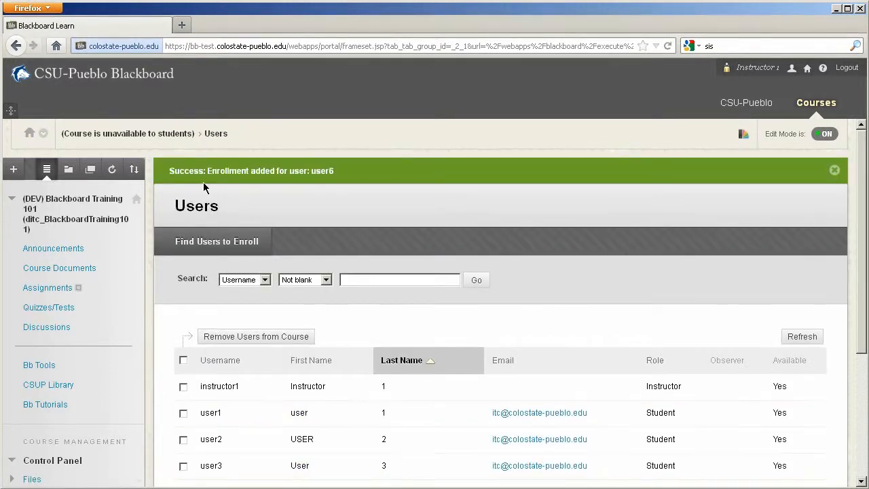
pyautogui.moveTo(331, 181)
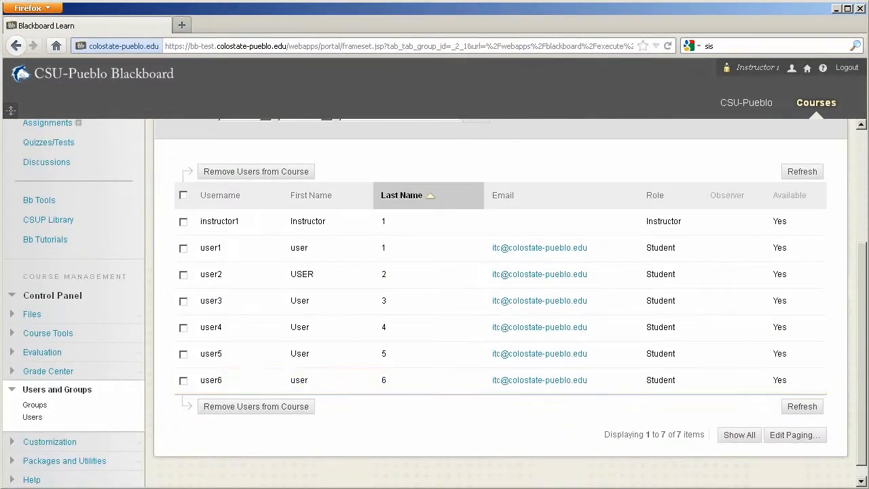
pyautogui.moveTo(360, 410)
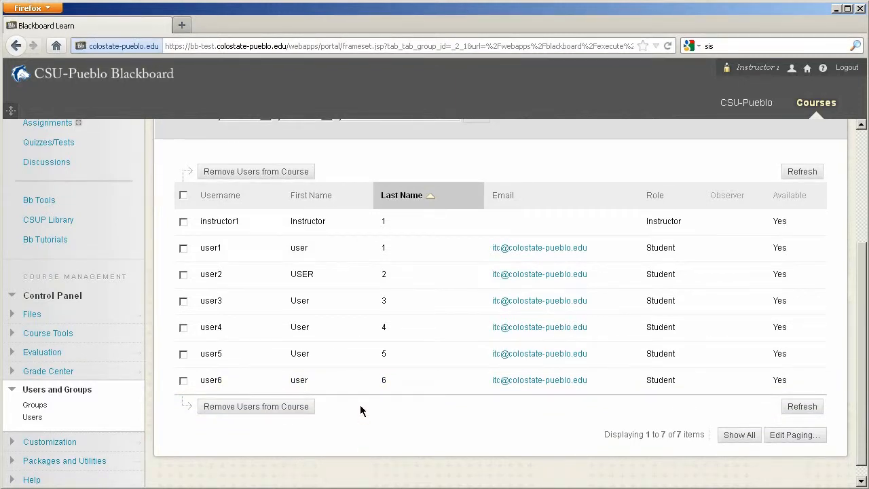
pyautogui.moveTo(364, 421)
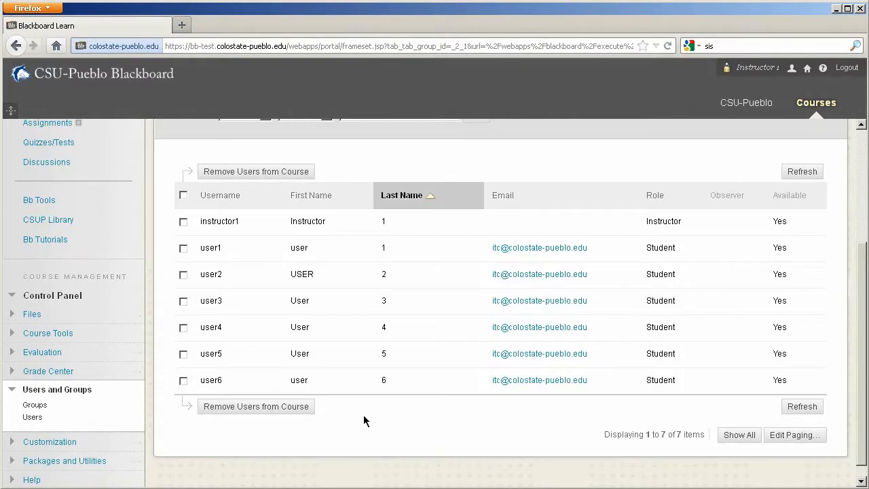